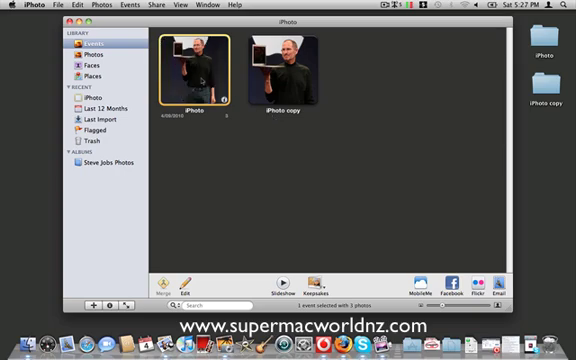
Enter edit mode on the Steve Jobs photo, rotate it a quarter turn and back upright
double_click(196, 62)
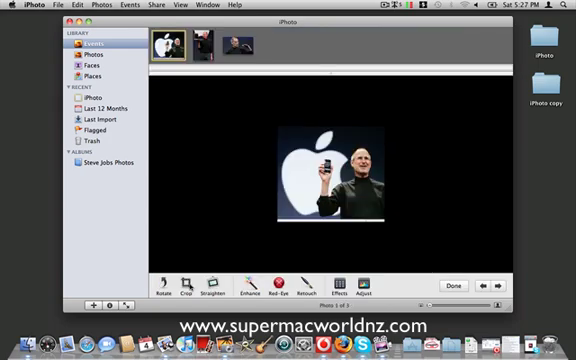
mouse_move(188, 288)
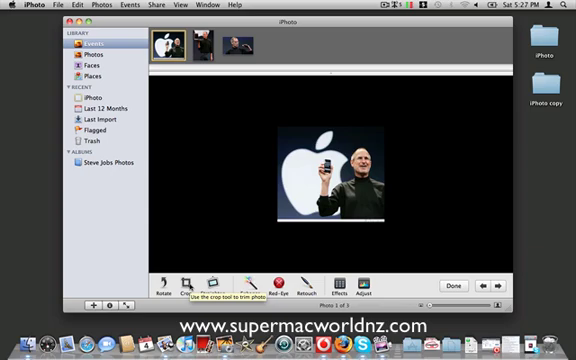
mouse_move(168, 298)
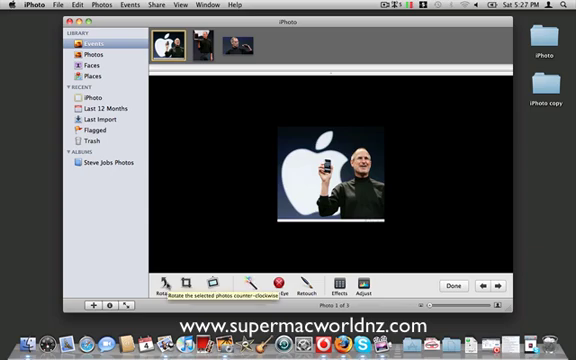
click(146, 290)
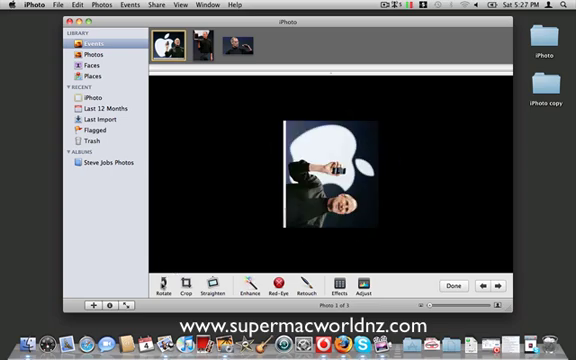
click(494, 282)
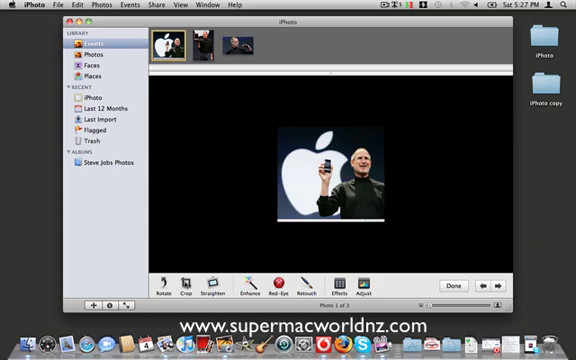
click(184, 288)
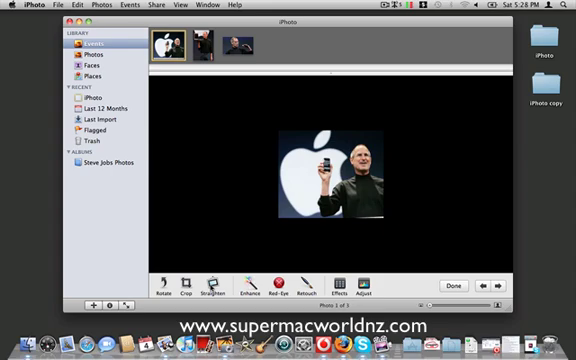
Straighten the photo by nudging the angle slider to level it
click(216, 288)
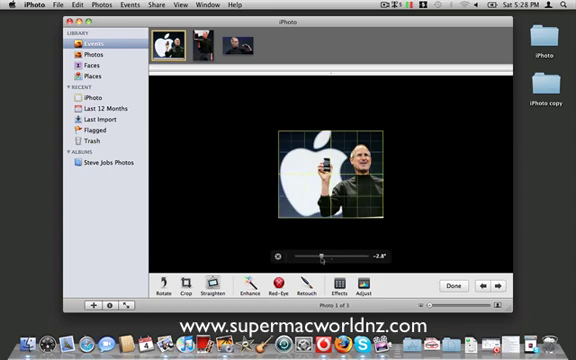
drag(324, 256, 344, 256)
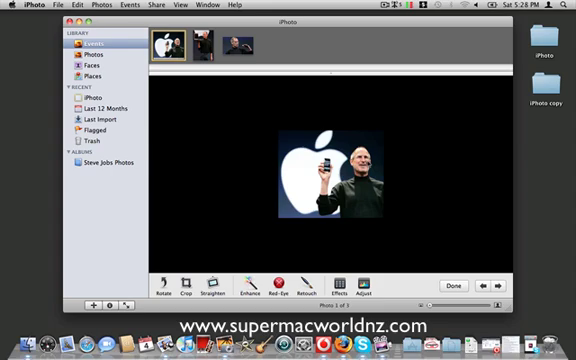
Retouch a blemish on the photo with the Retouch brush
click(276, 294)
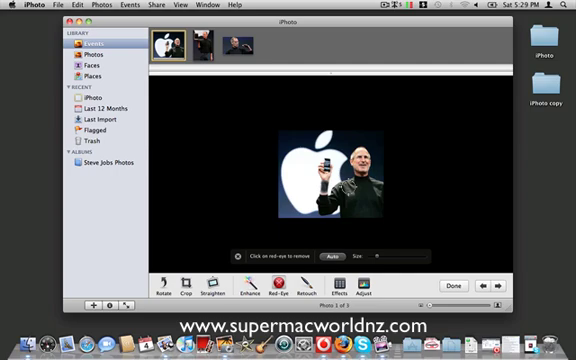
click(298, 296)
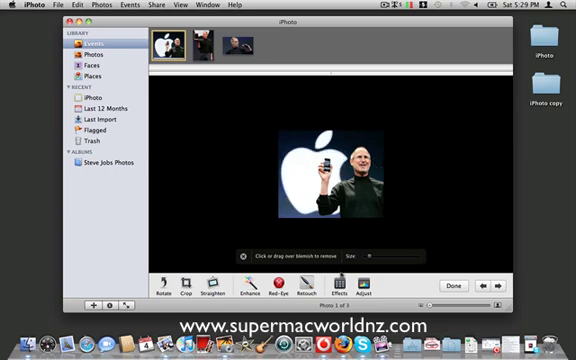
Try an effect and a soft vignette on the photo, then revert it to its original look
click(342, 288)
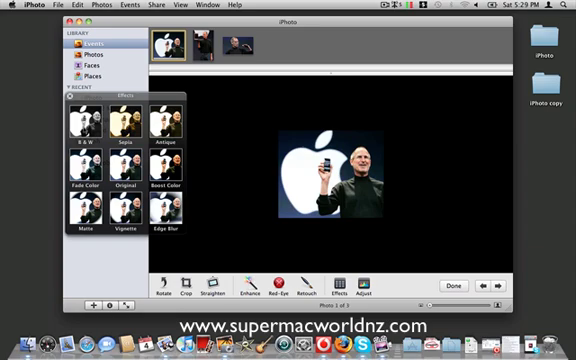
click(76, 122)
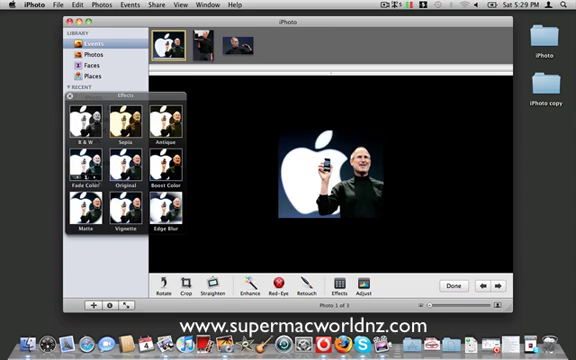
click(64, 128)
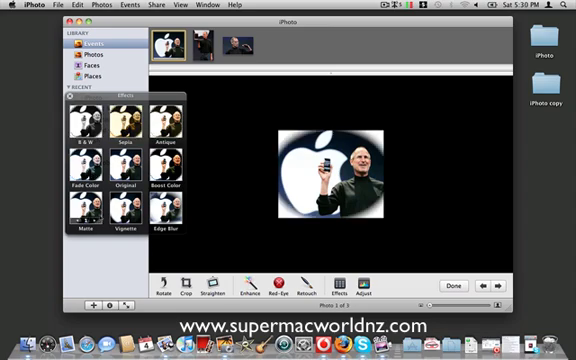
click(112, 208)
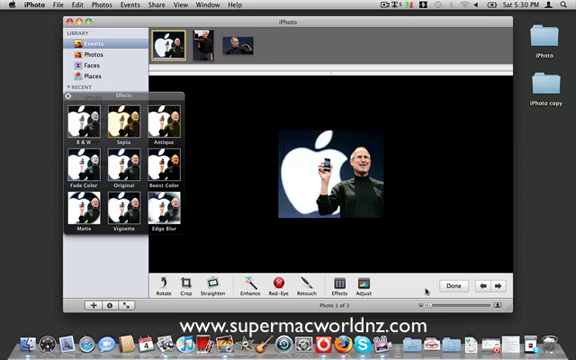
click(376, 292)
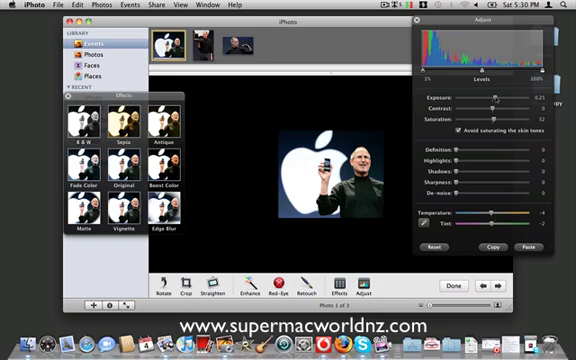
Darken the photo with the Exposure slider, then bring its brightness back to normal
drag(500, 96, 512, 96)
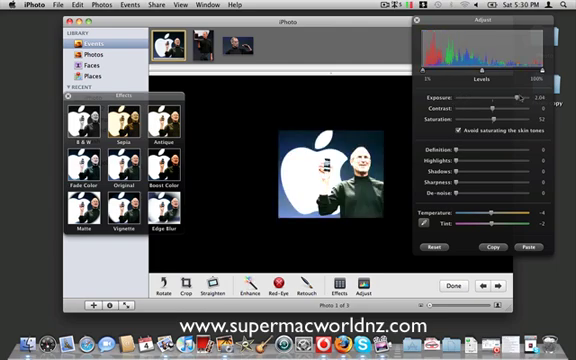
drag(518, 96, 464, 96)
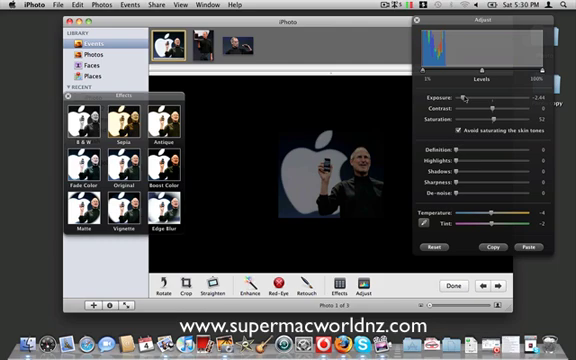
drag(470, 96, 496, 96)
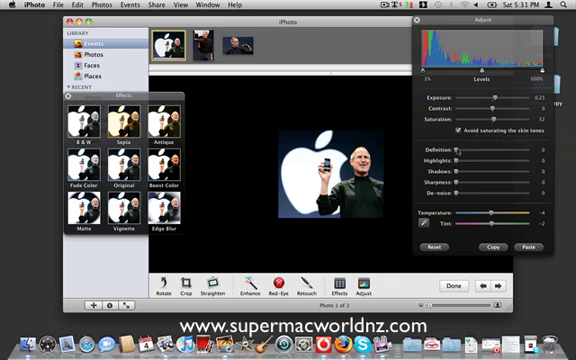
Raise the photo's contrast, saturation and temperature for a warmer, richer tone
drag(458, 158, 530, 158)
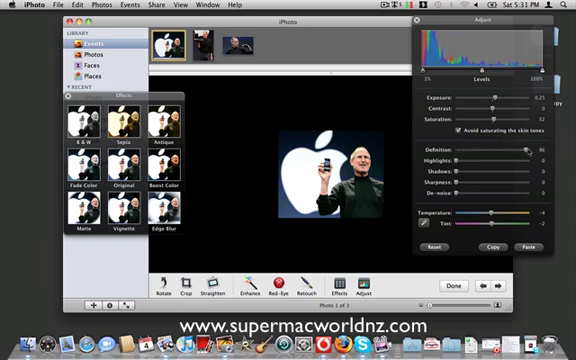
drag(540, 156, 544, 156)
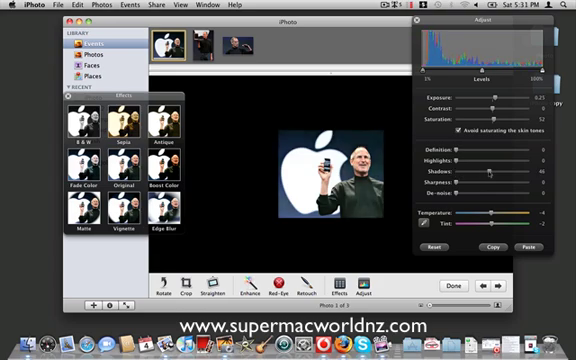
drag(488, 172, 520, 172)
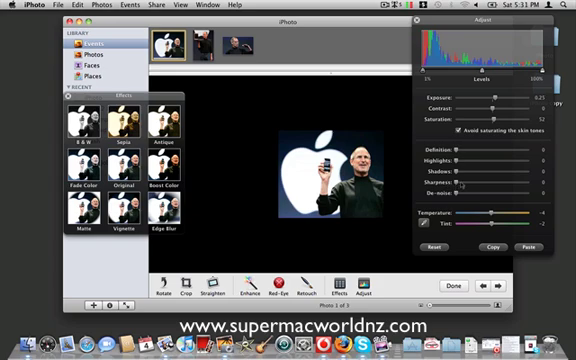
drag(468, 180, 536, 180)
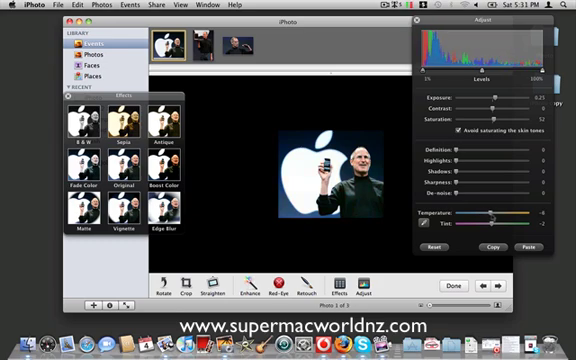
drag(500, 216, 520, 216)
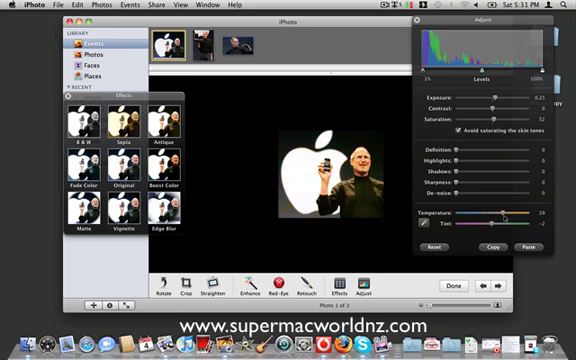